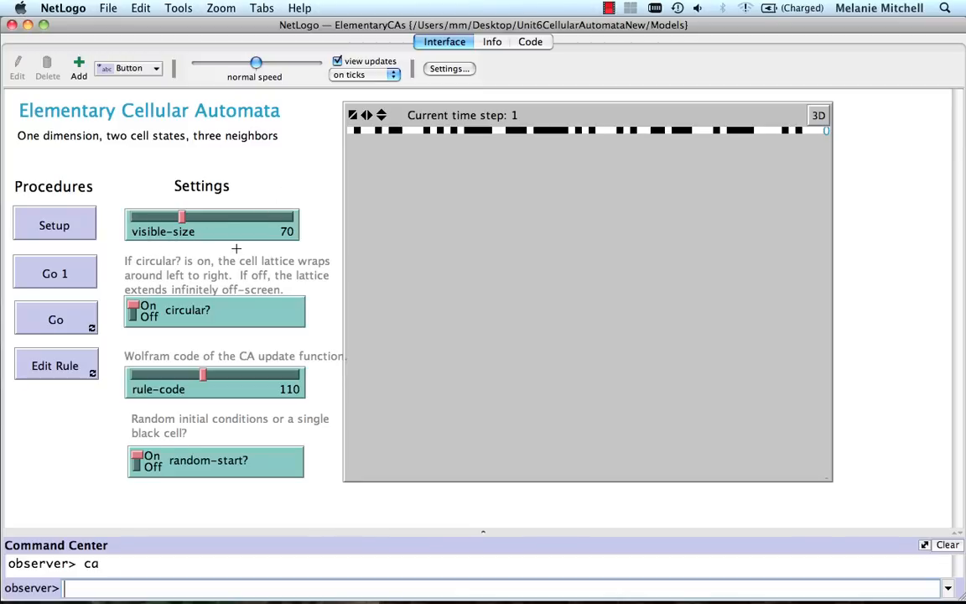
pyautogui.moveTo(295, 174)
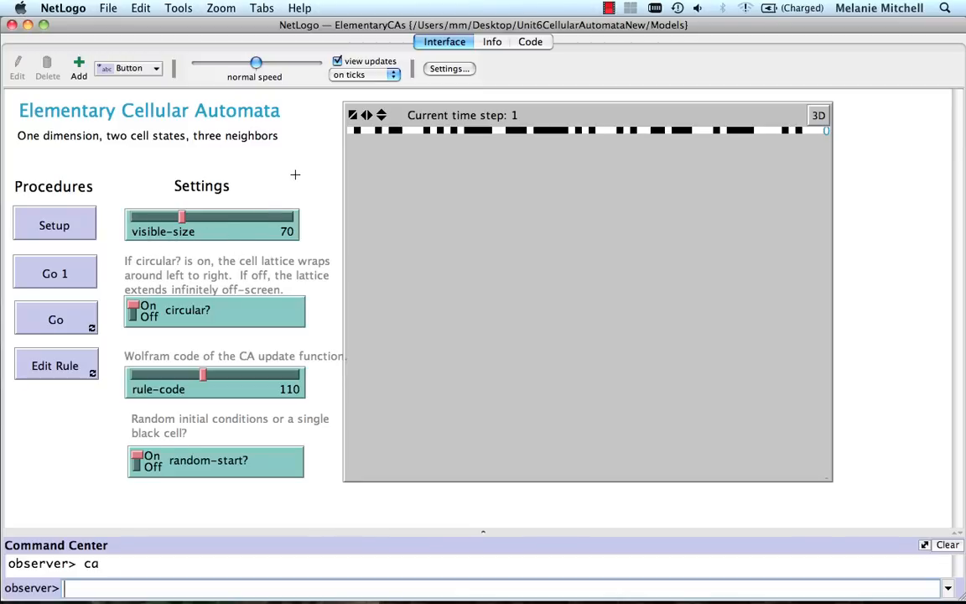
pyautogui.moveTo(607, 131)
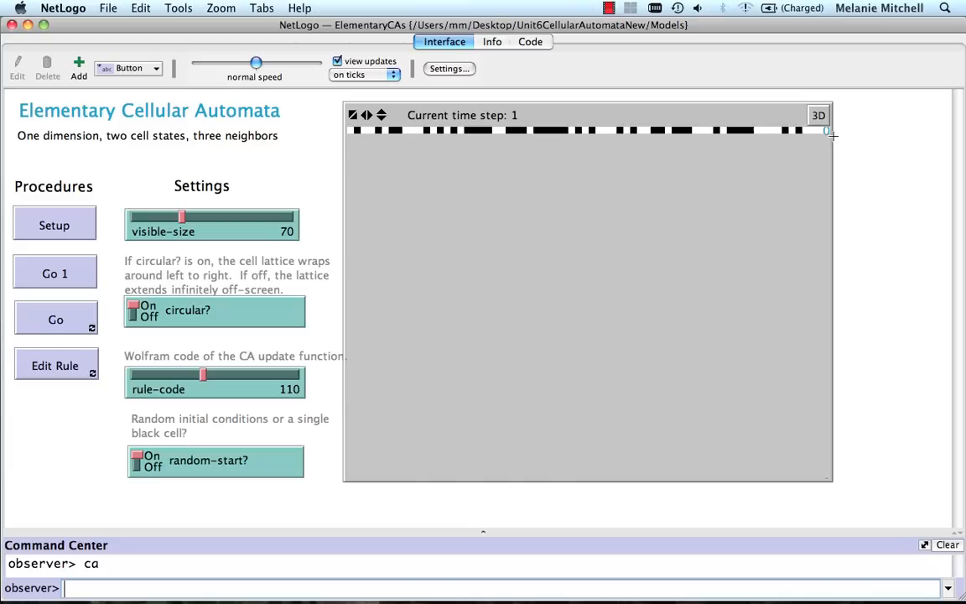
pyautogui.moveTo(307, 322)
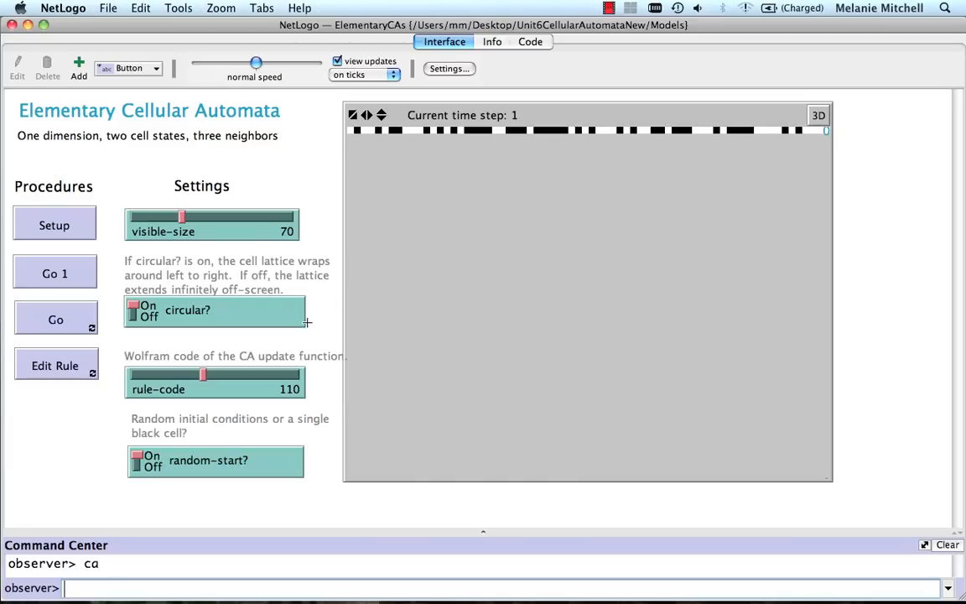
pyautogui.moveTo(238, 363)
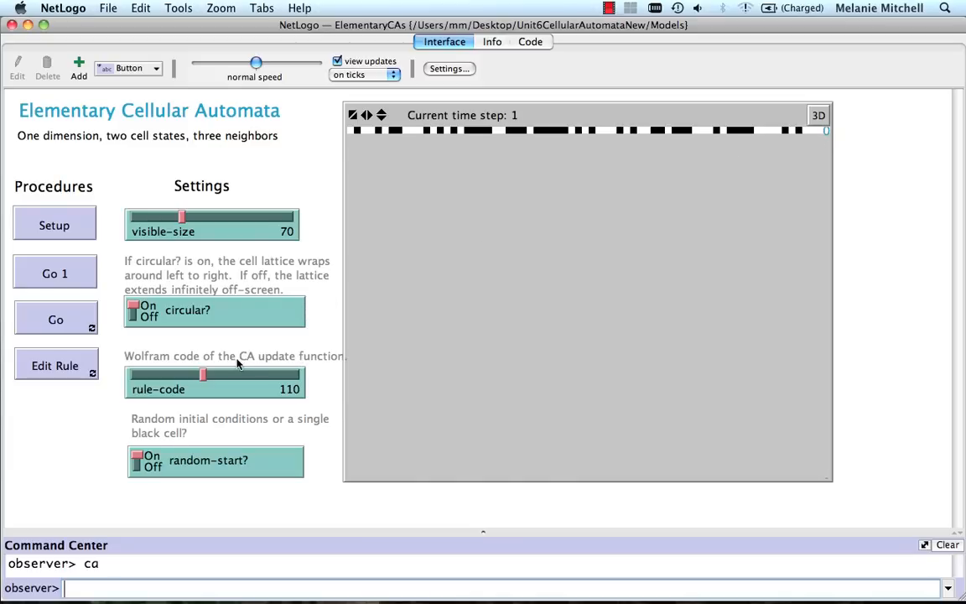
pyautogui.moveTo(190, 401)
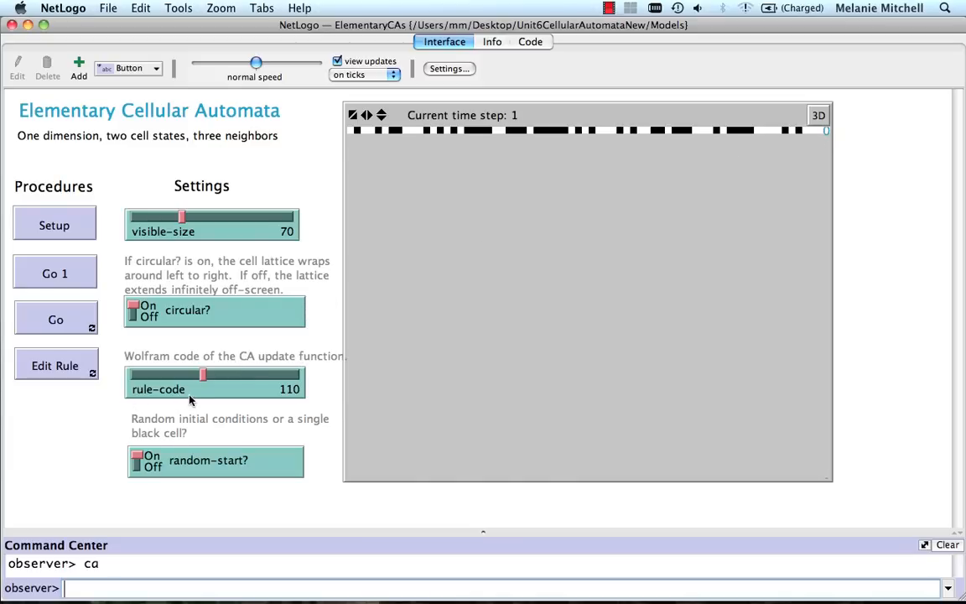
pyautogui.moveTo(269, 397)
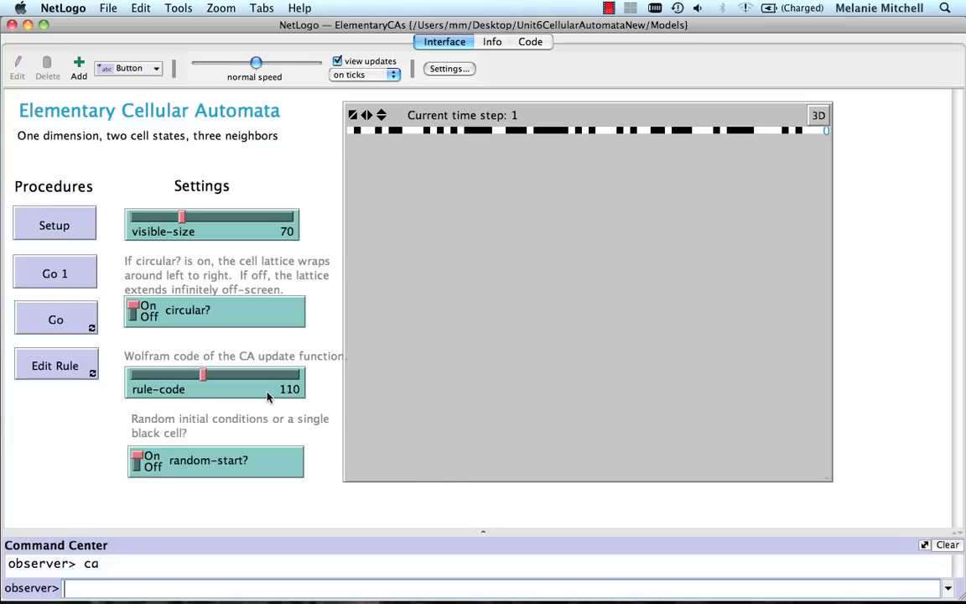
pyautogui.moveTo(231, 442)
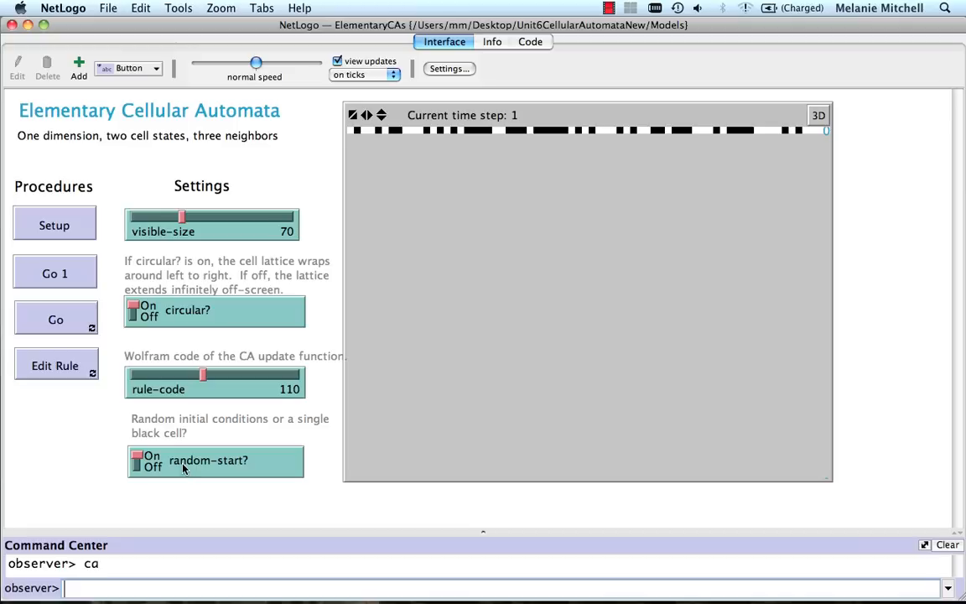
pyautogui.moveTo(176, 469)
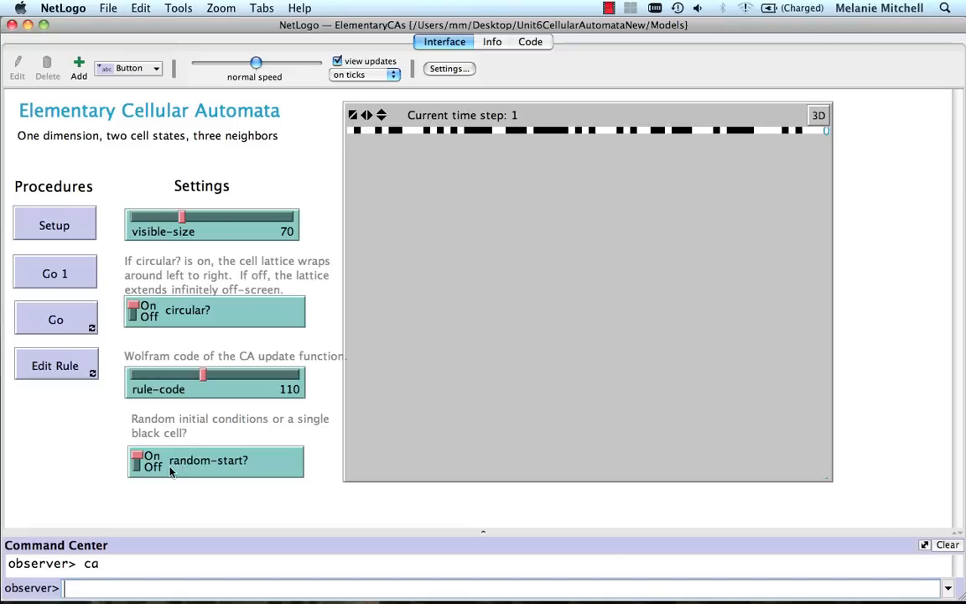
pyautogui.moveTo(166, 463)
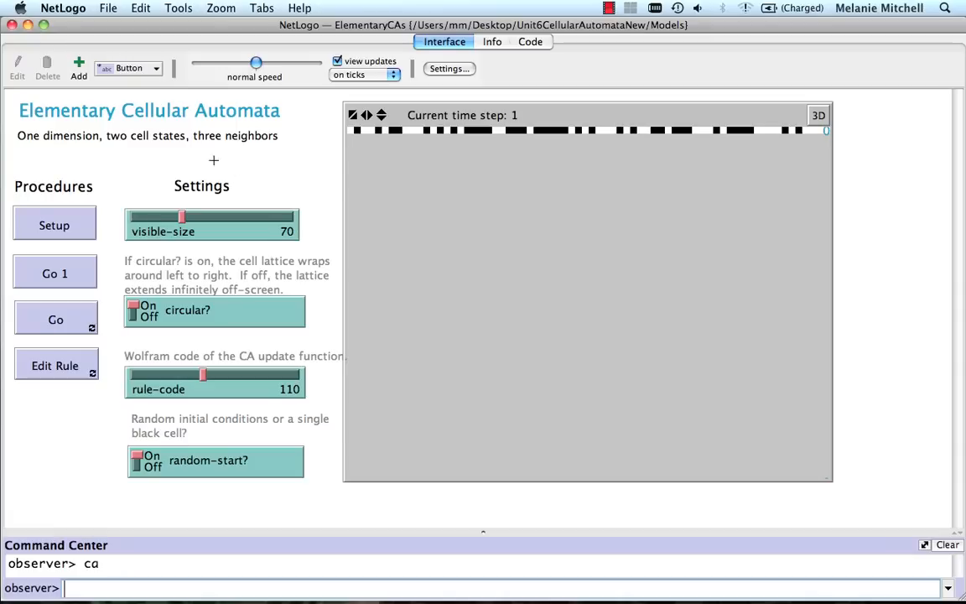
# Reset rule 110 to a random row, step it twice, then run until the view fills at step 47.
pyautogui.click(54, 224)
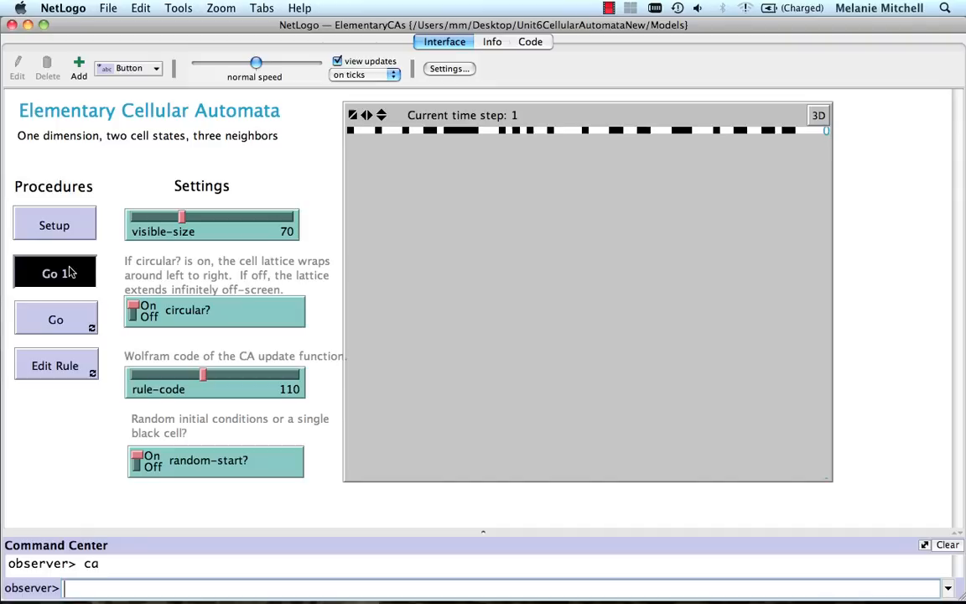
pyautogui.click(53, 271)
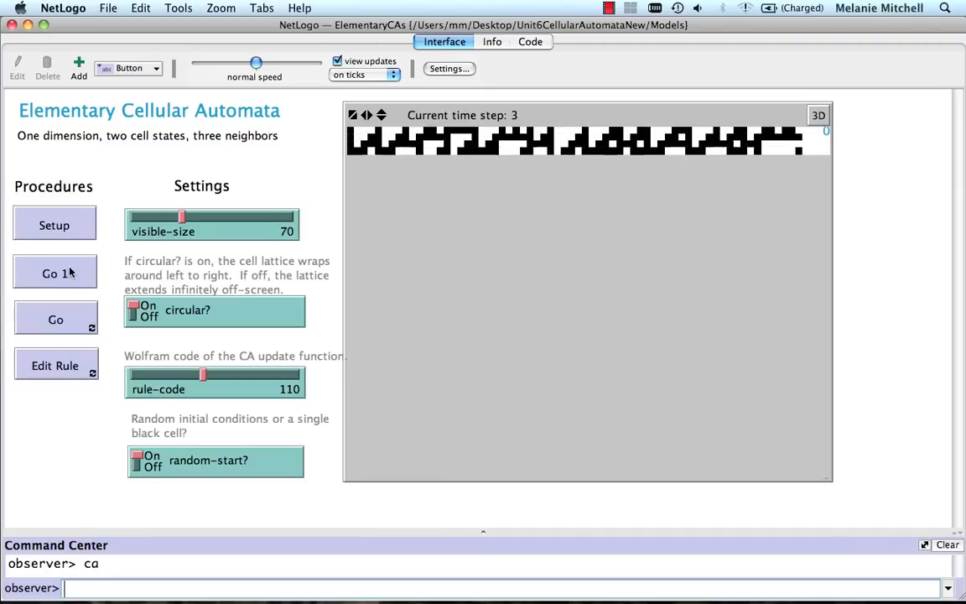
pyautogui.click(54, 272)
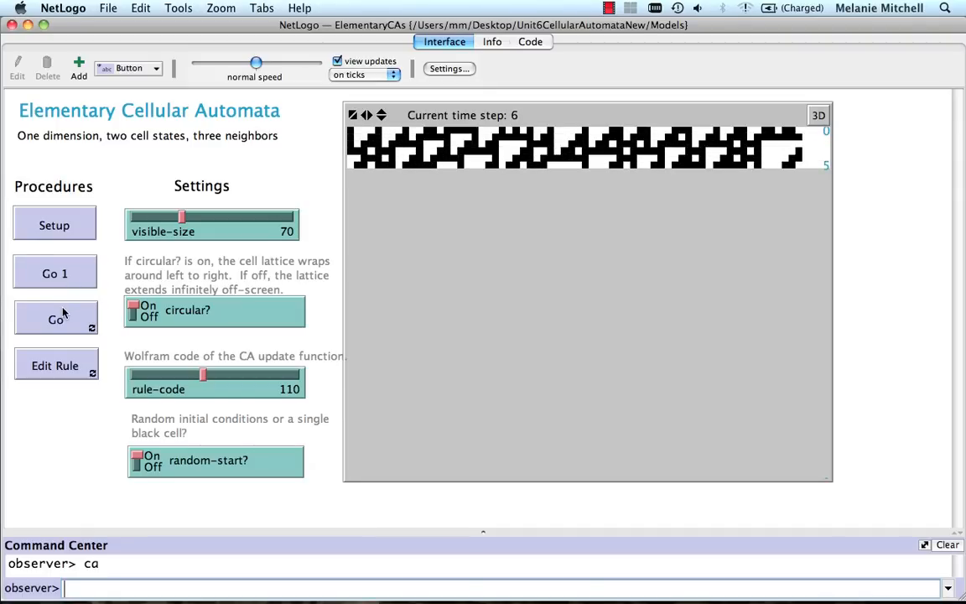
pyautogui.click(55, 317)
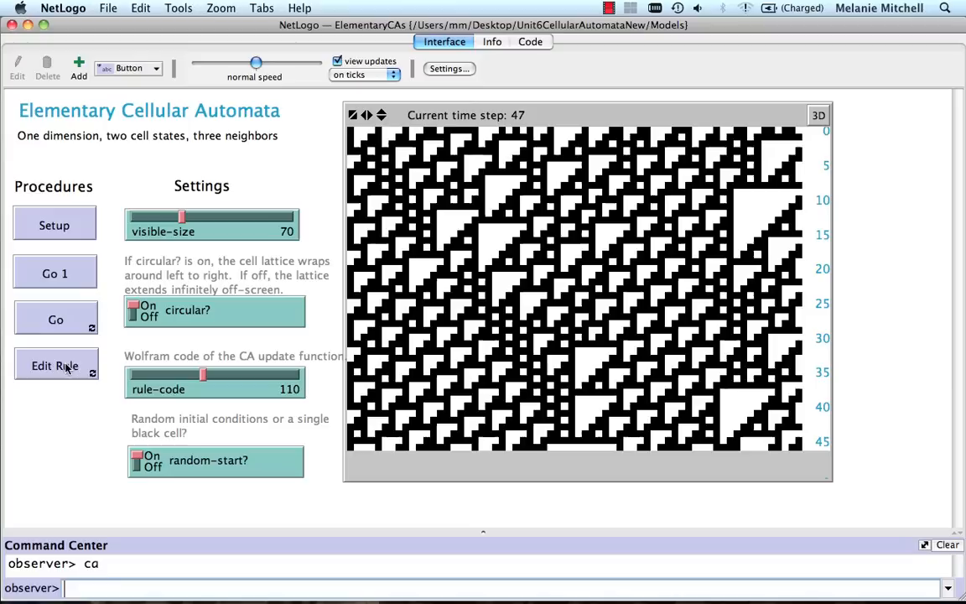
# Display the rule 110 lookup table with each neighbourhood's output bit.
pyautogui.click(56, 365)
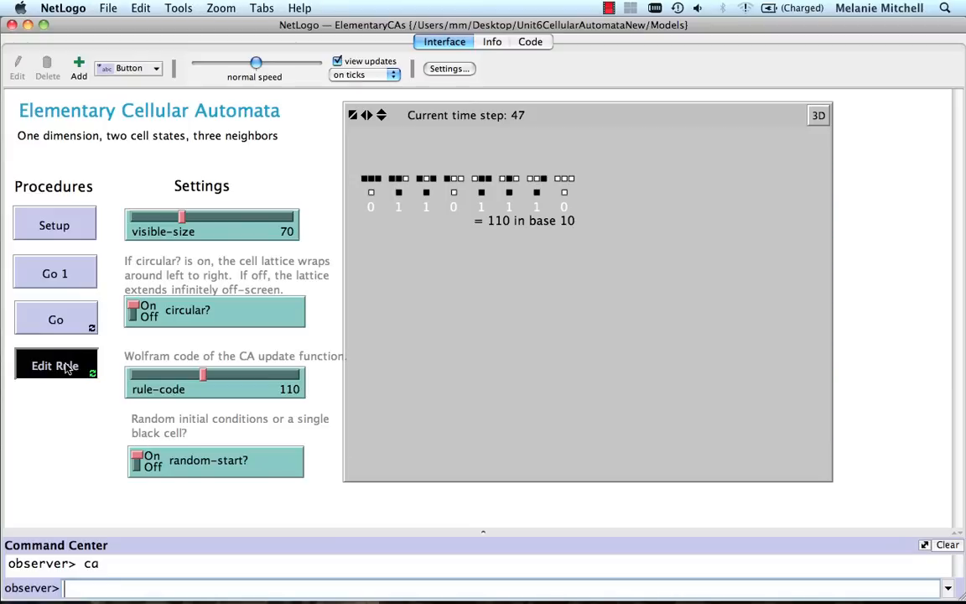
pyautogui.moveTo(416, 221)
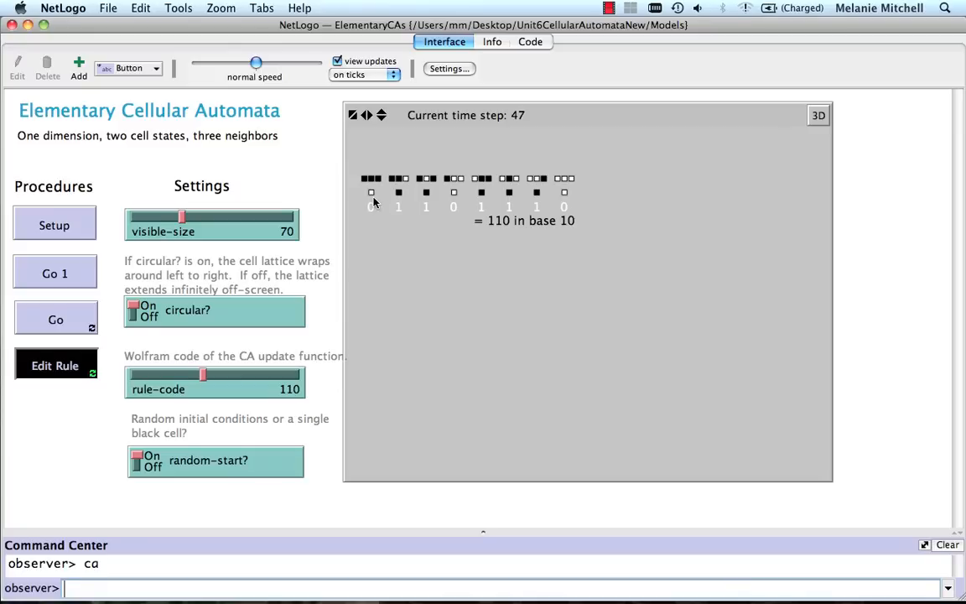
pyautogui.moveTo(376, 222)
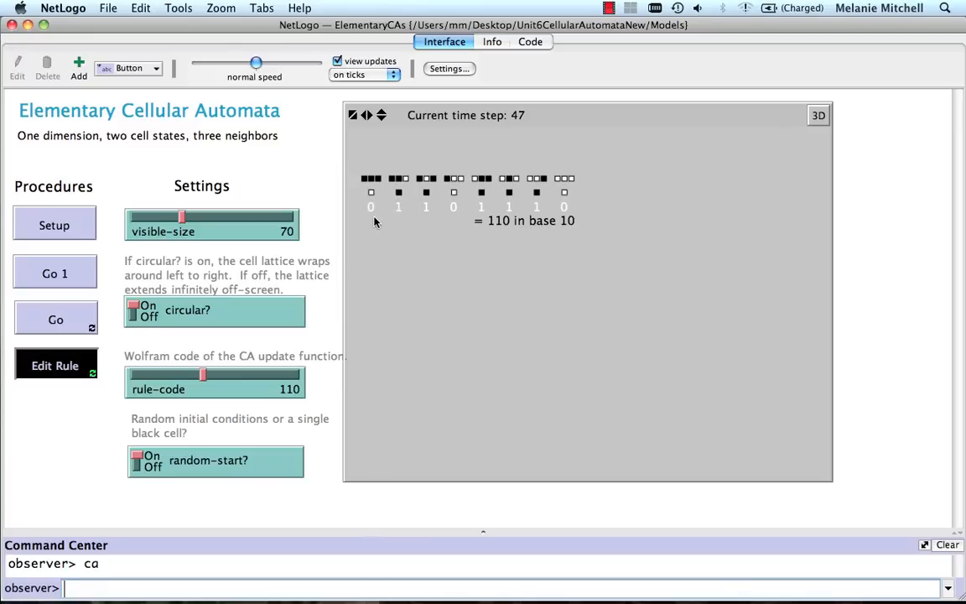
pyautogui.moveTo(503, 236)
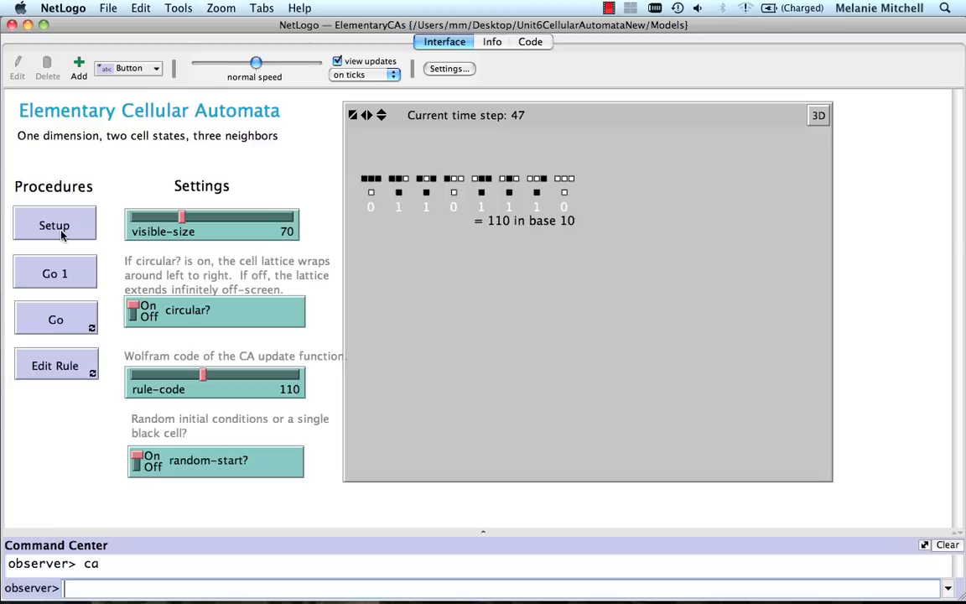
# Set the rule code to 0 and refresh the table so every neighbourhood outputs white.
pyautogui.moveTo(203, 376); pyautogui.dragTo(131, 376)
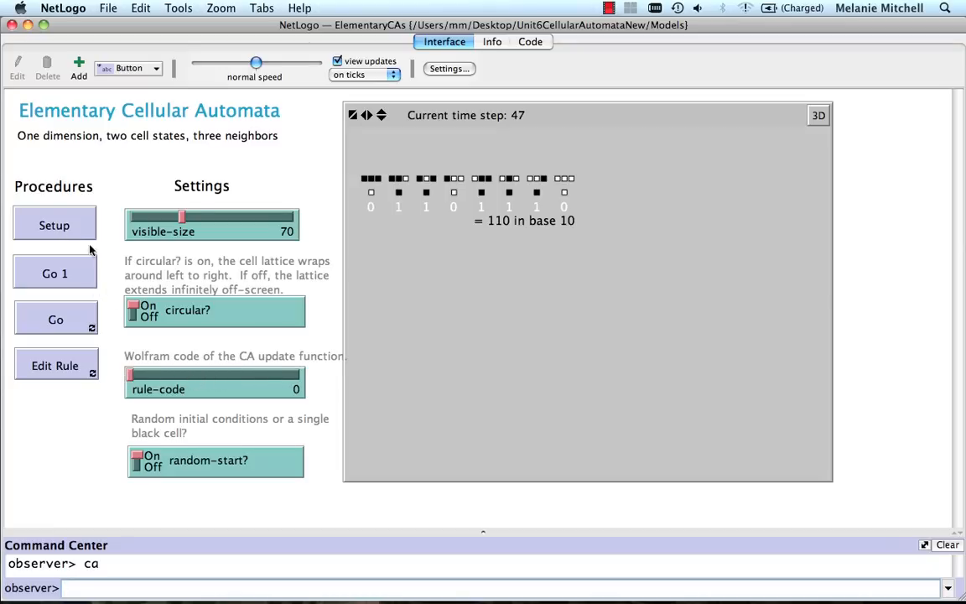
pyautogui.click(54, 366)
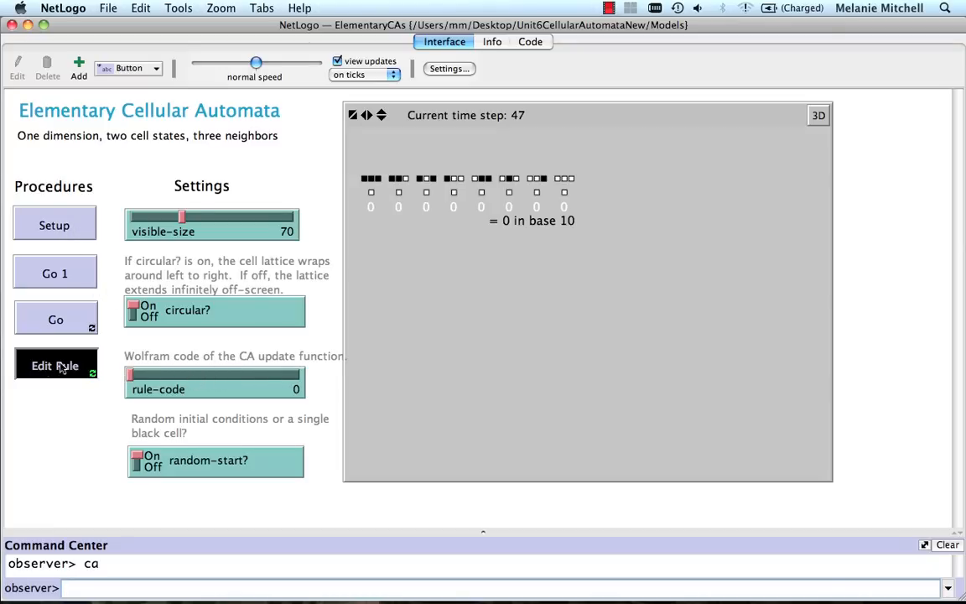
pyautogui.moveTo(615, 215)
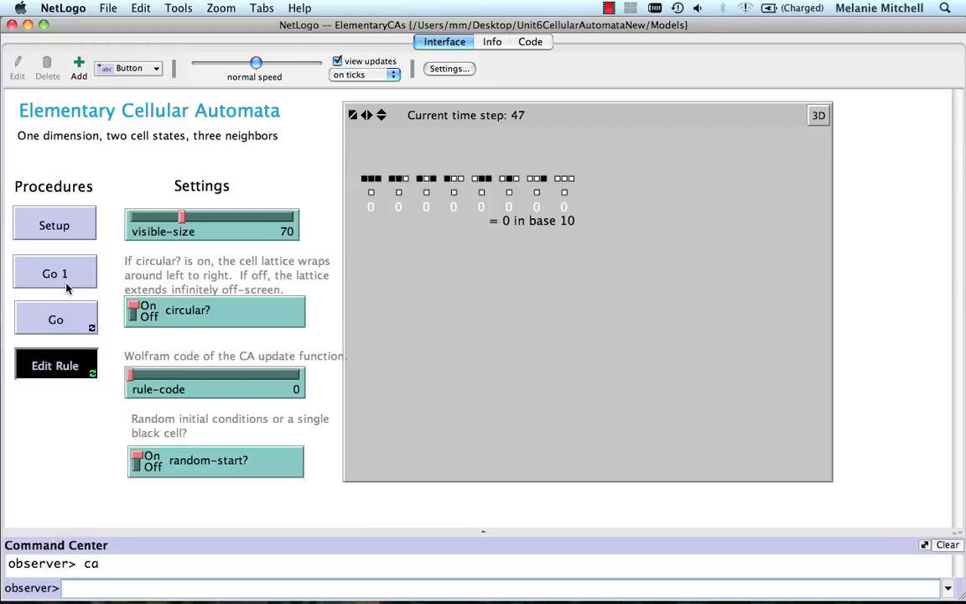
# Reset to a random row and step rule 0 forward, leaving every later row white.
pyautogui.click(53, 225)
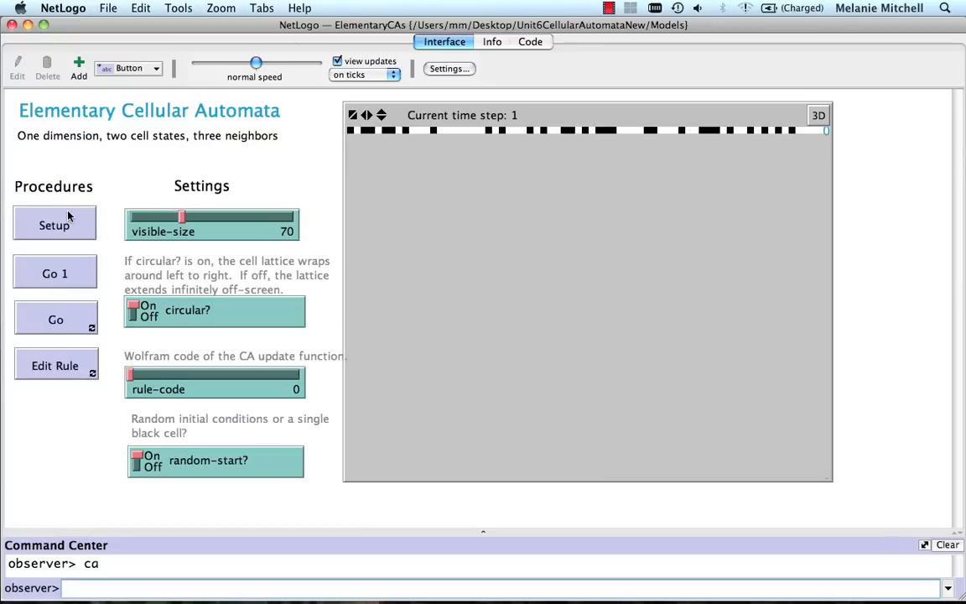
pyautogui.click(54, 272)
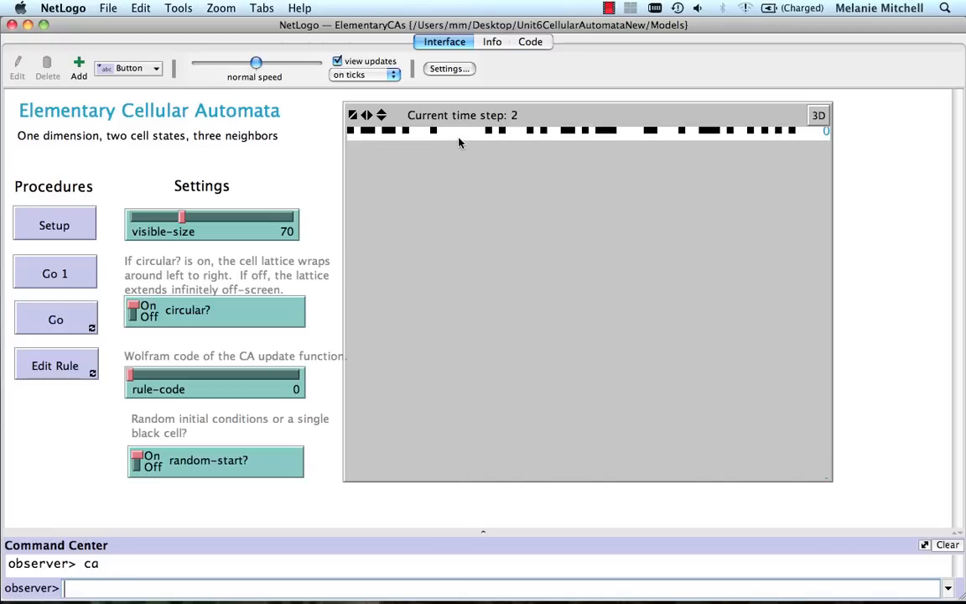
pyautogui.click(53, 273)
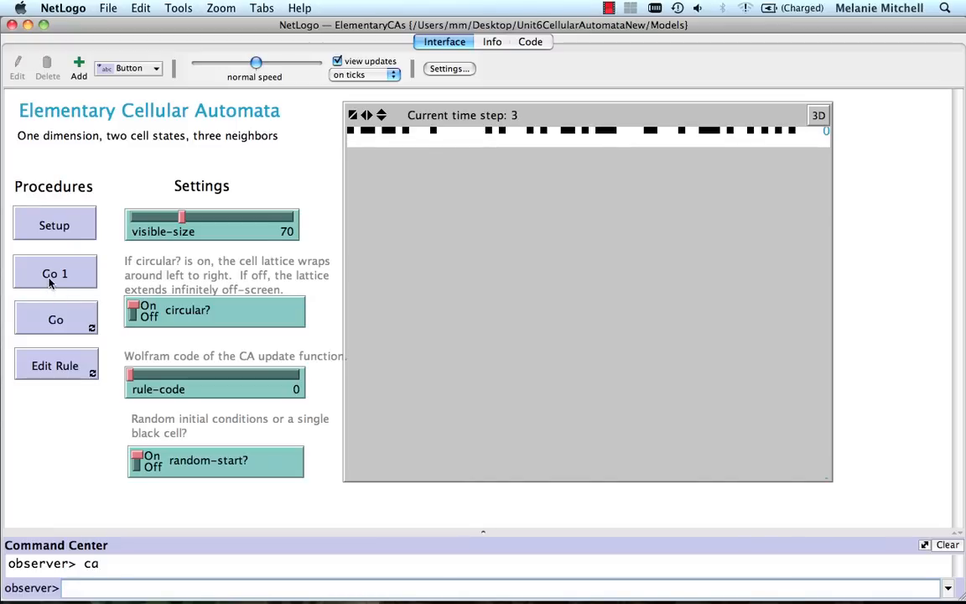
pyautogui.click(54, 273)
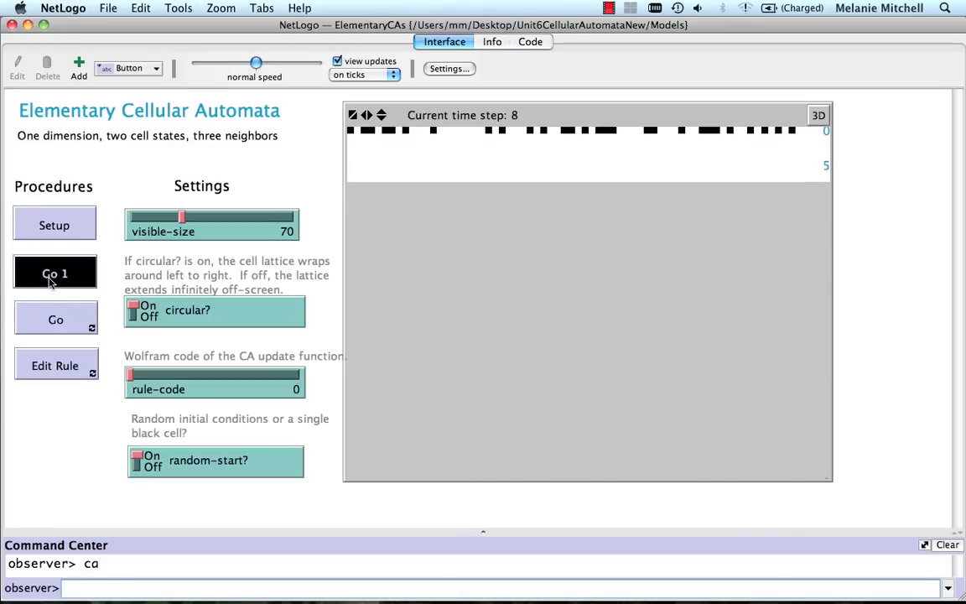
pyautogui.click(53, 273)
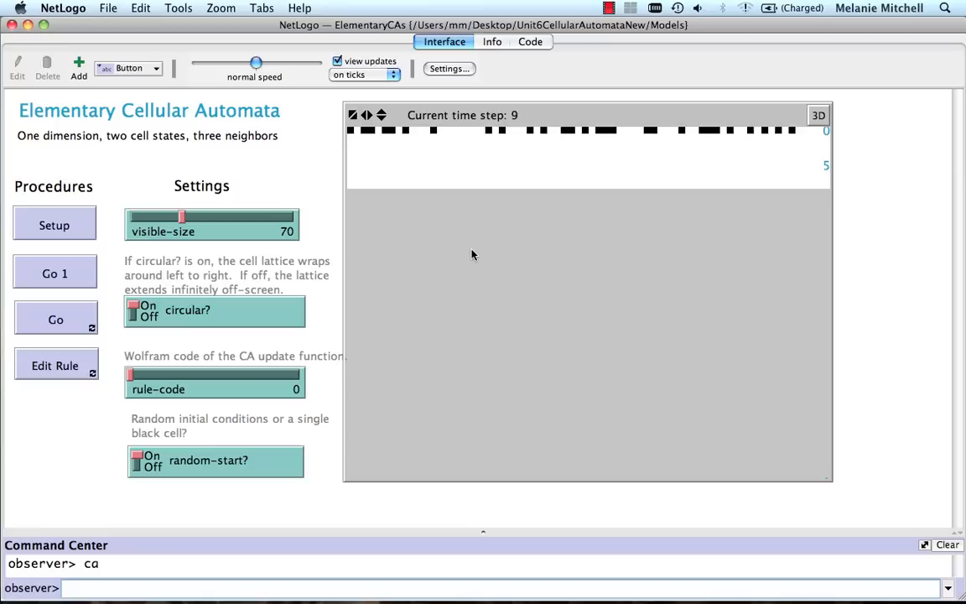
pyautogui.moveTo(443, 228)
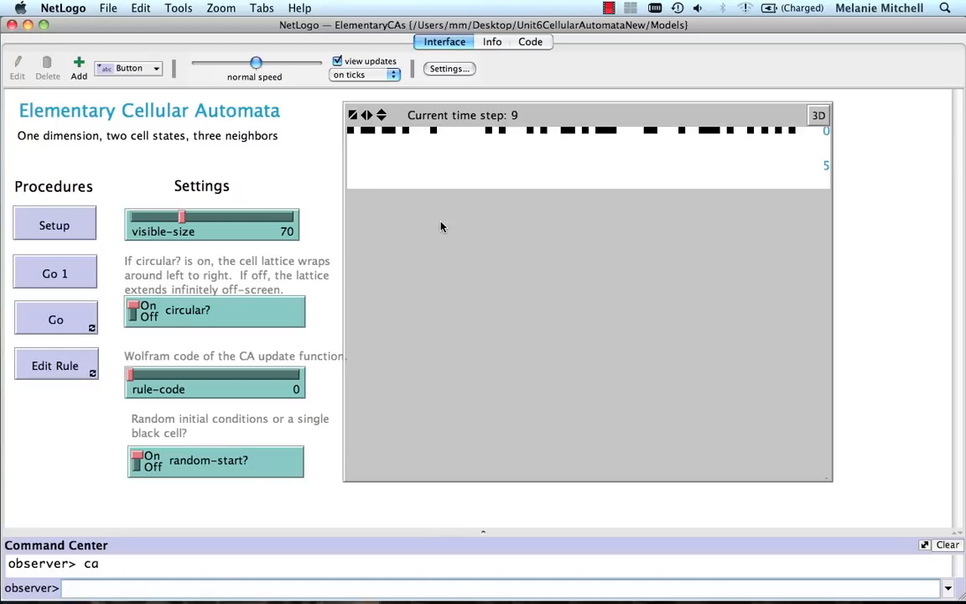
pyautogui.moveTo(675, 181)
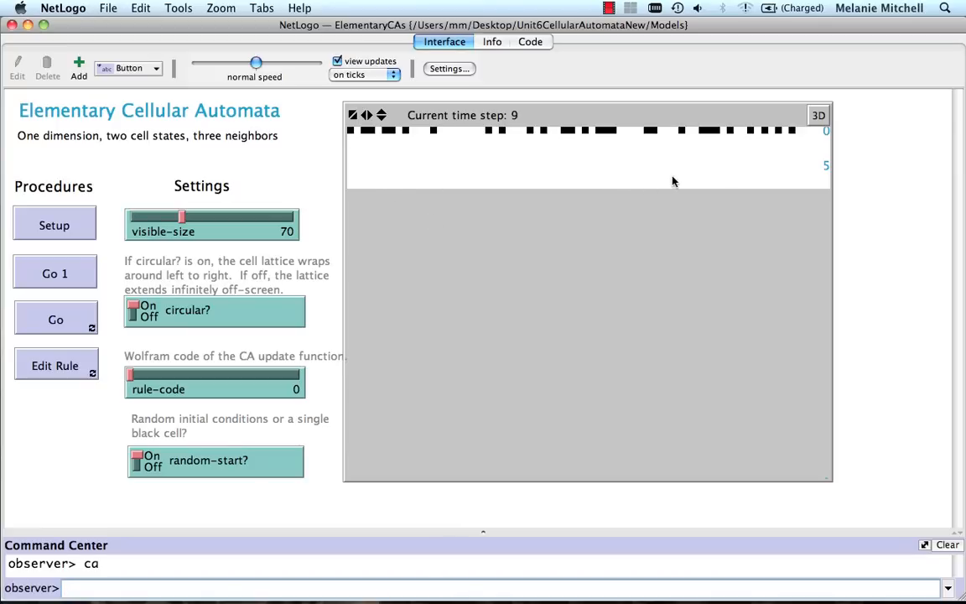
pyautogui.moveTo(570, 176)
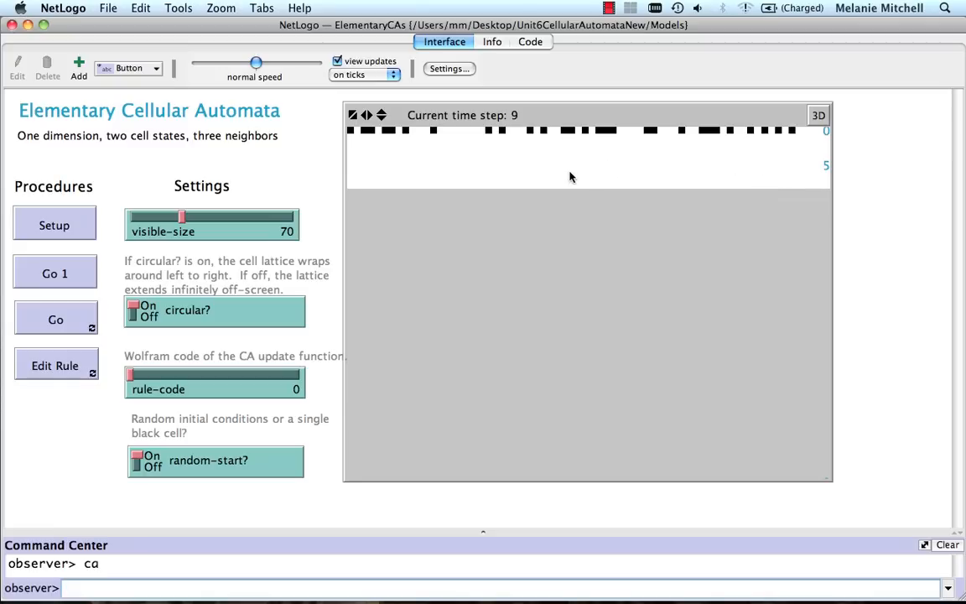
pyautogui.moveTo(565, 177)
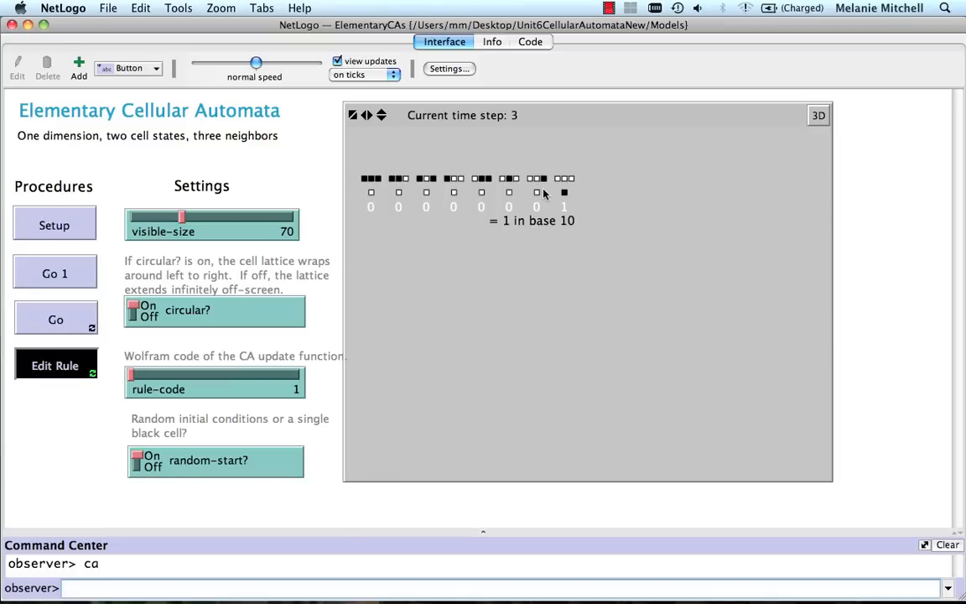
pyautogui.moveTo(547, 195)
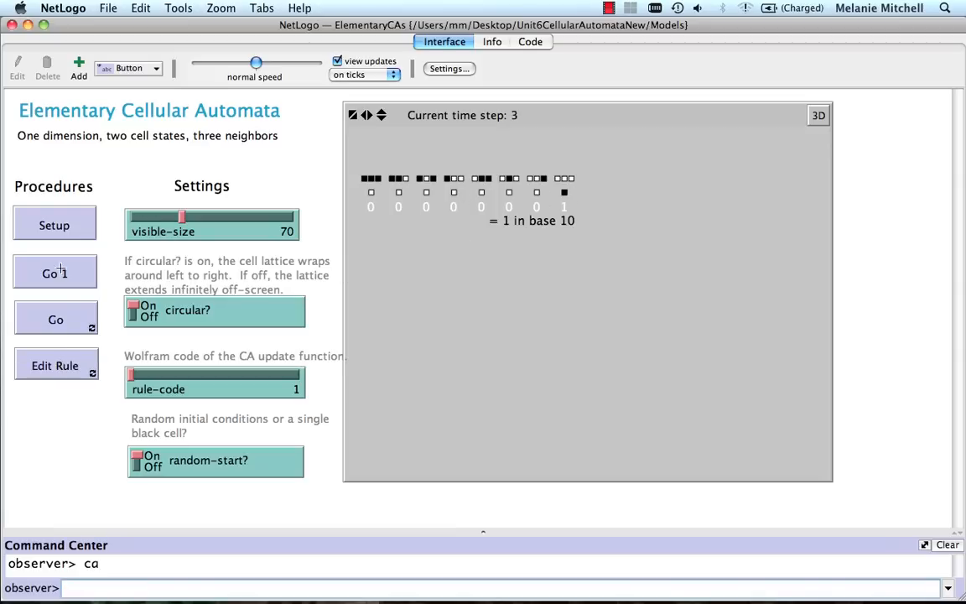
# Reset to a random row and step rule 1 forward to produce alternating horizontal stripes.
pyautogui.click(54, 272)
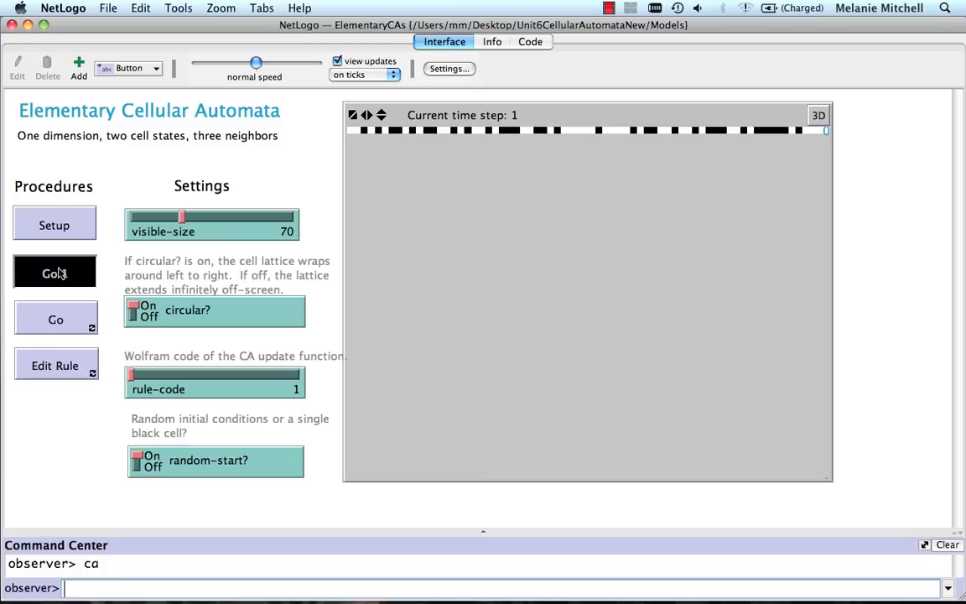
pyautogui.click(54, 272)
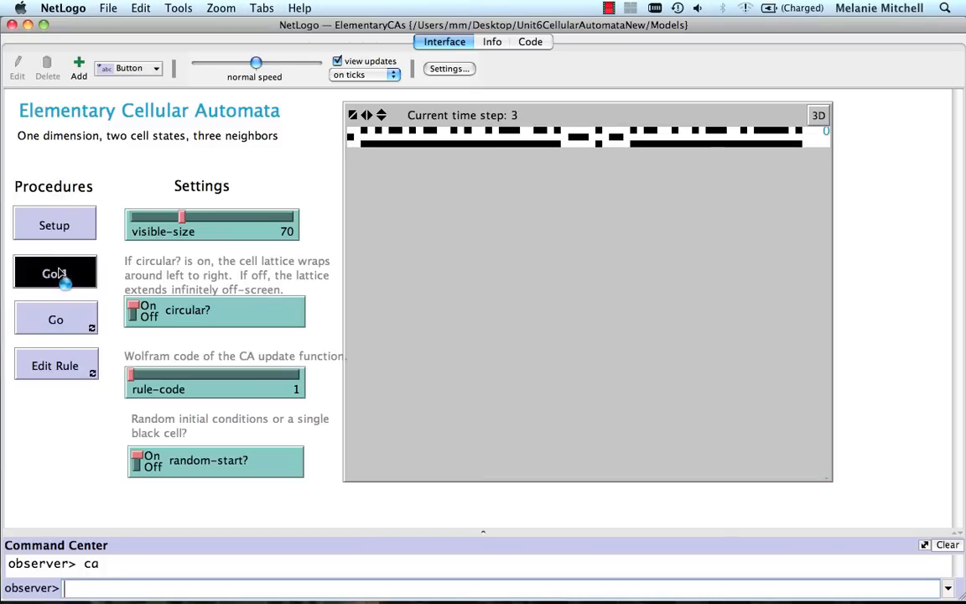
pyautogui.click(54, 272)
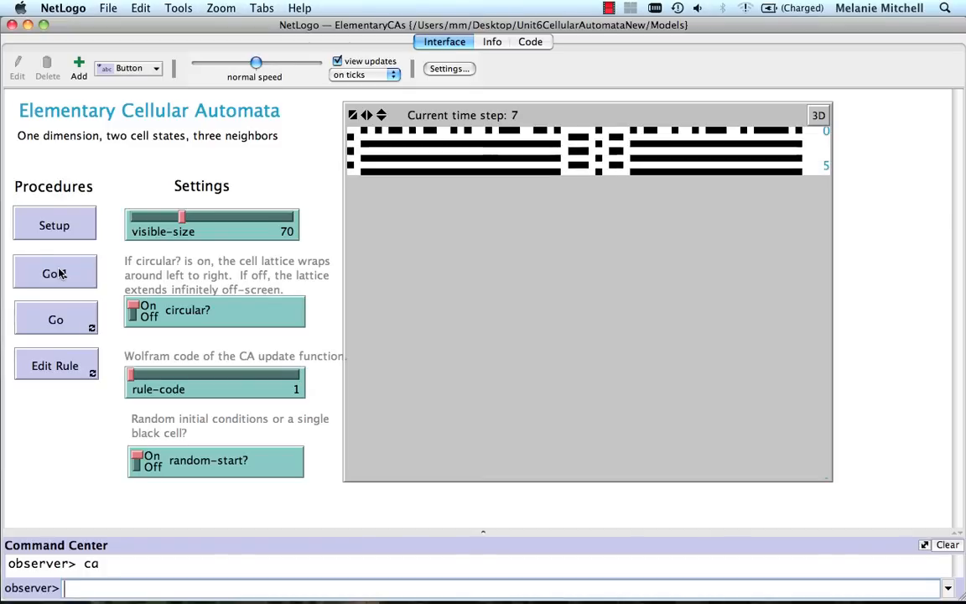
pyautogui.click(55, 271)
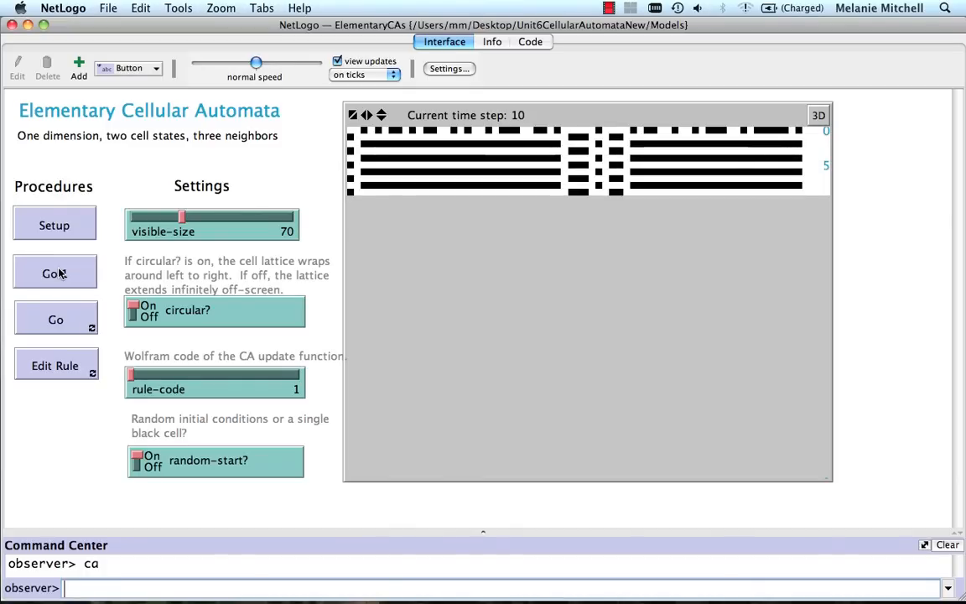
pyautogui.click(53, 273)
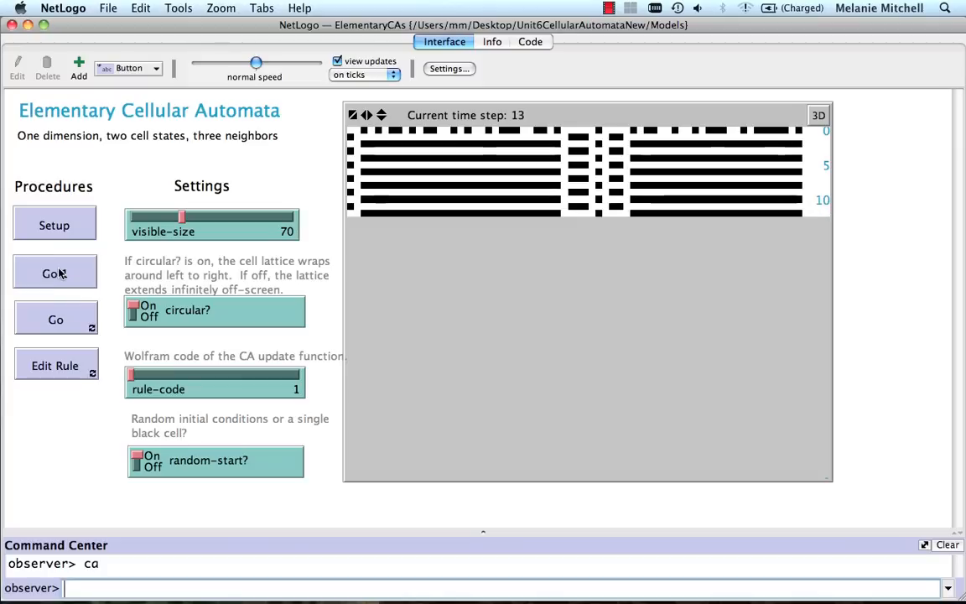
pyautogui.click(56, 271)
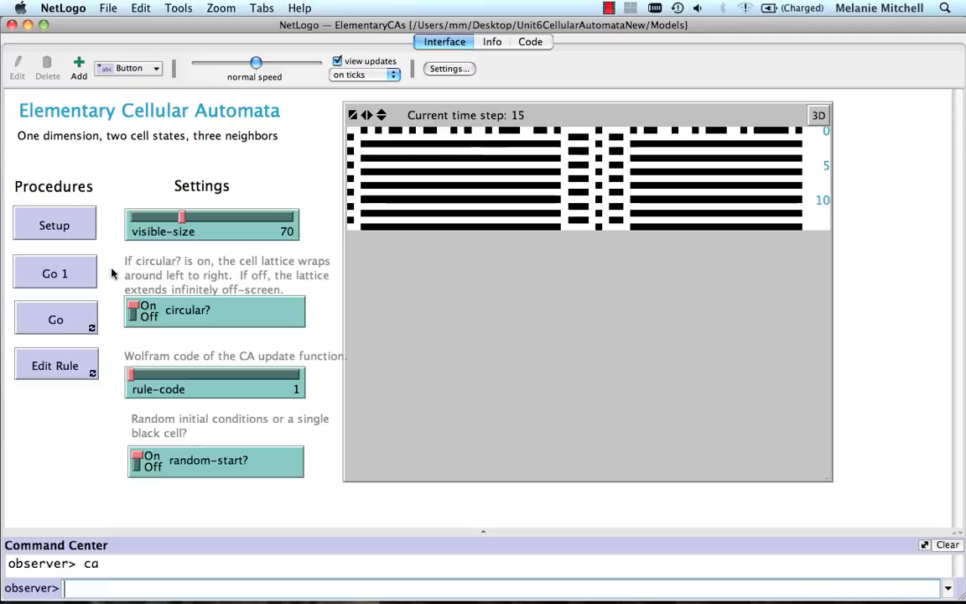
pyautogui.moveTo(461, 226)
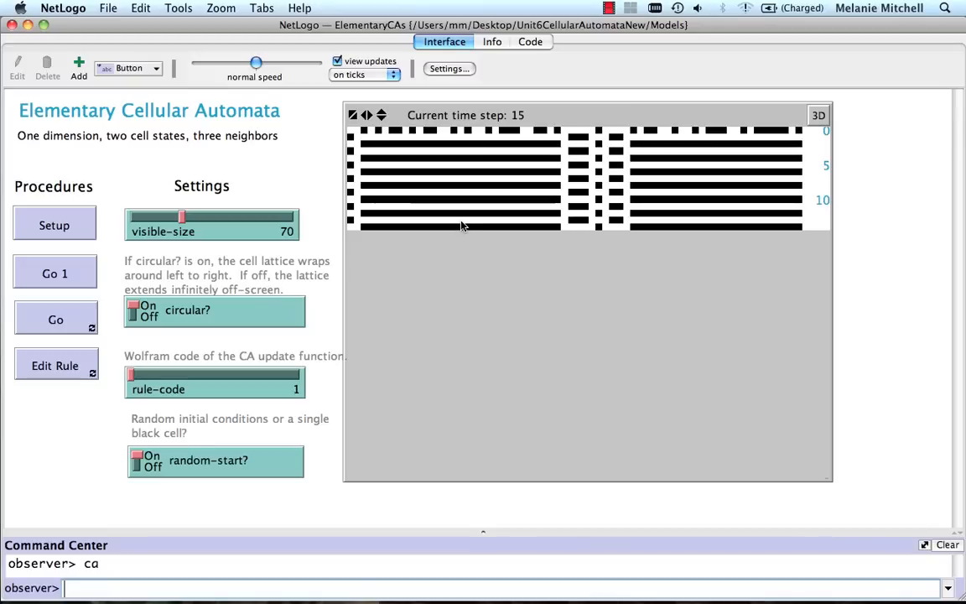
pyautogui.moveTo(373, 224)
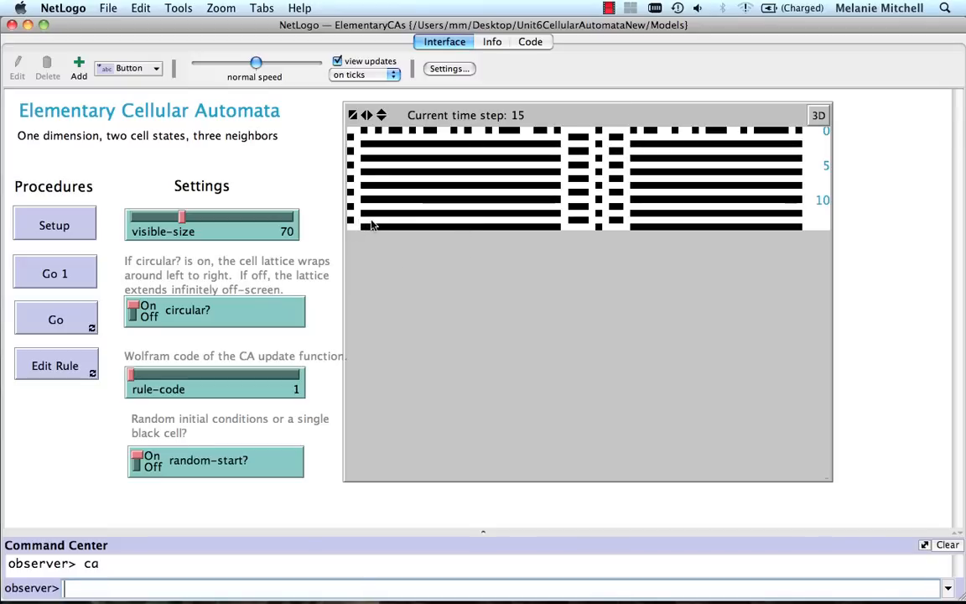
pyautogui.moveTo(406, 228)
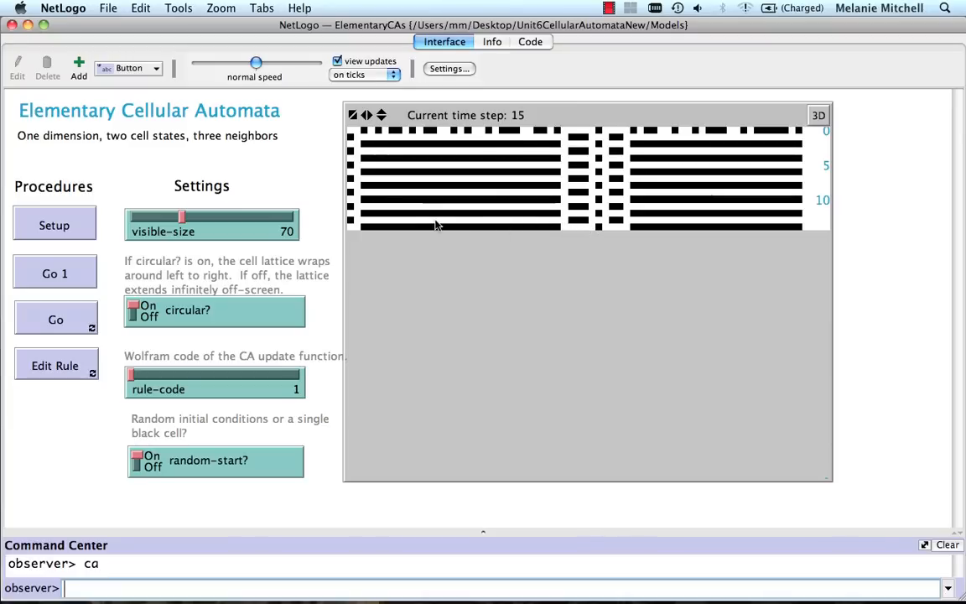
pyautogui.moveTo(517, 239)
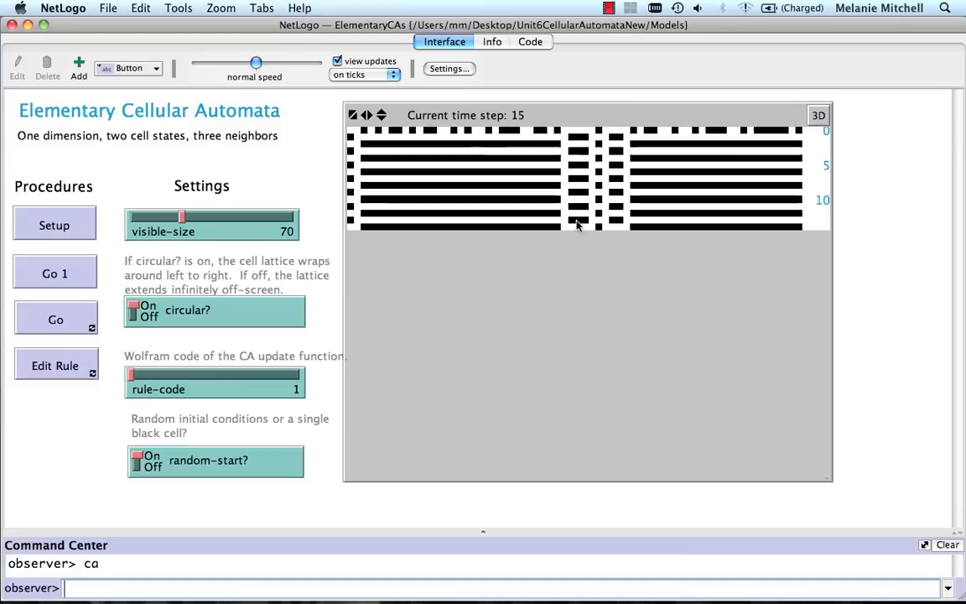
pyautogui.moveTo(586, 228)
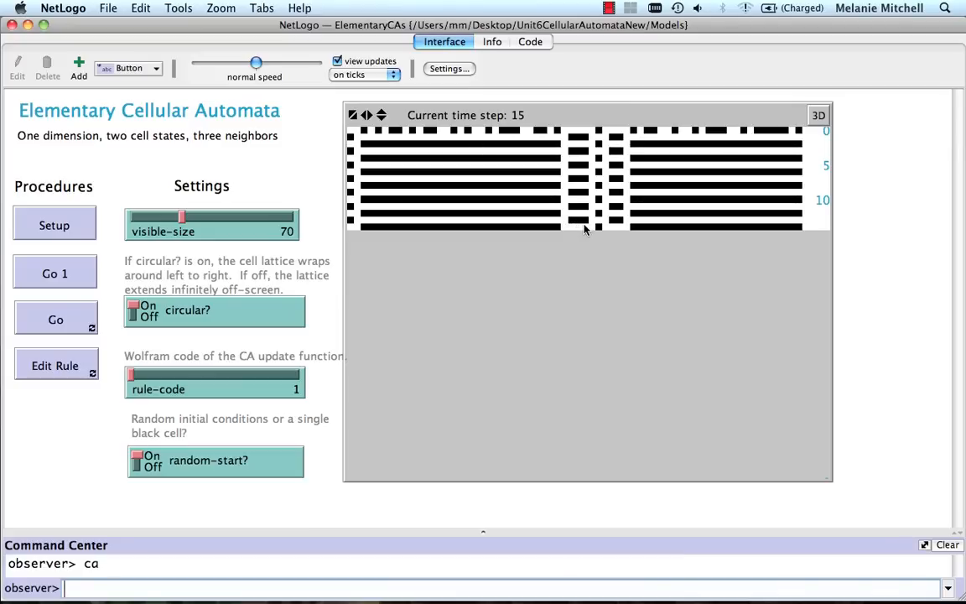
pyautogui.click(54, 274)
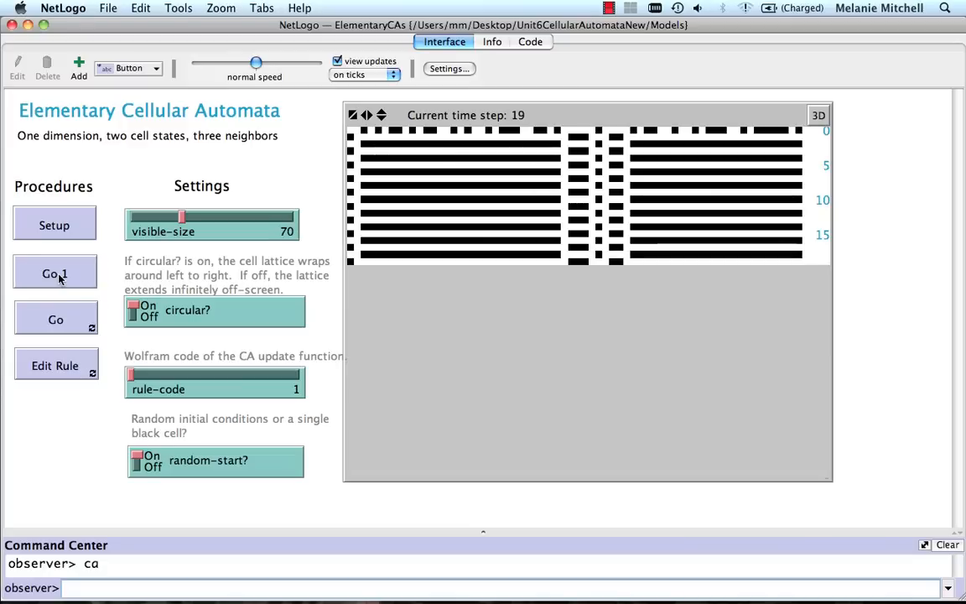
pyautogui.click(54, 273)
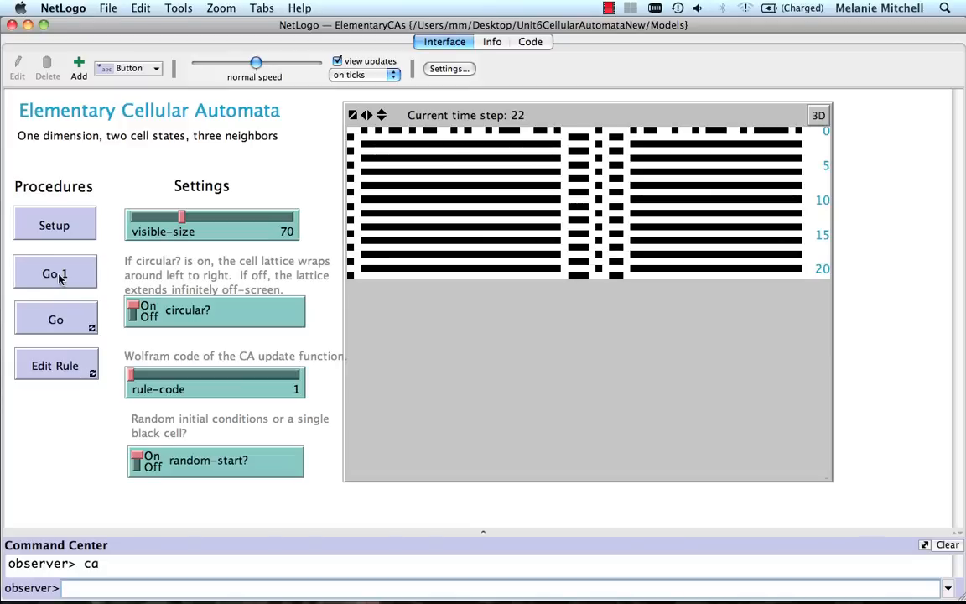
pyautogui.click(54, 273)
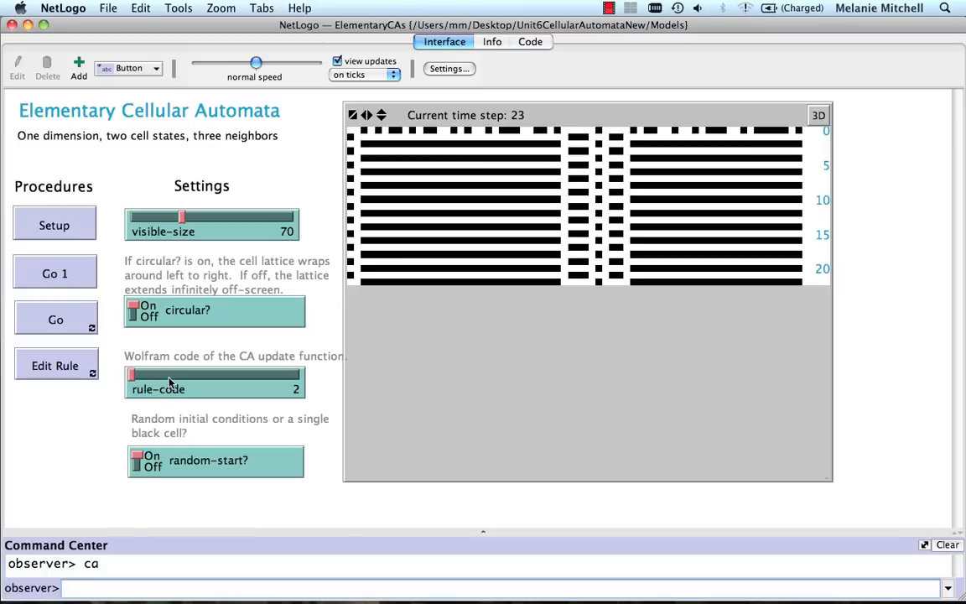
# Show the rule 2 table, then set up a fresh random starting row at step 1.
pyautogui.click(54, 366)
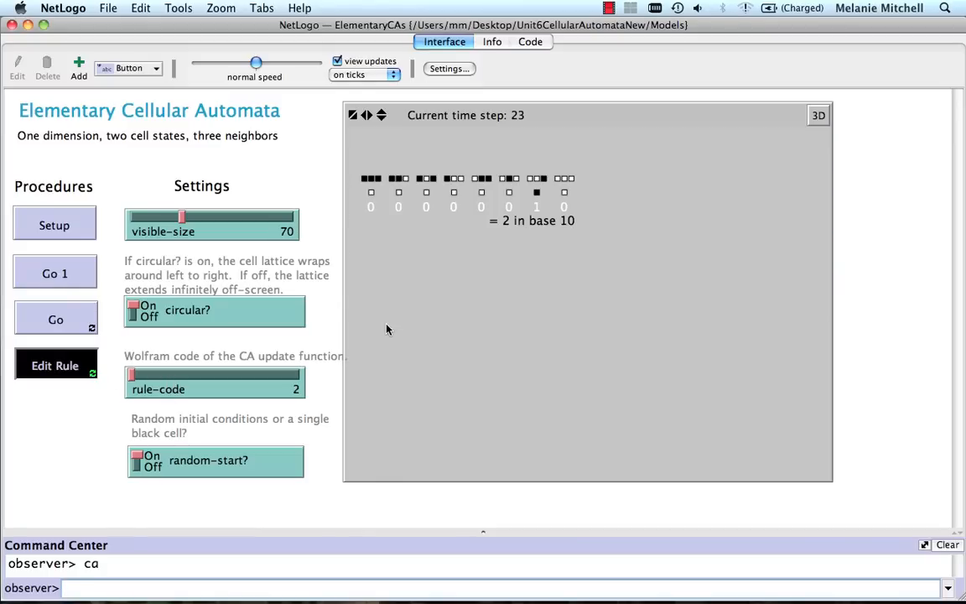
pyautogui.moveTo(540, 215)
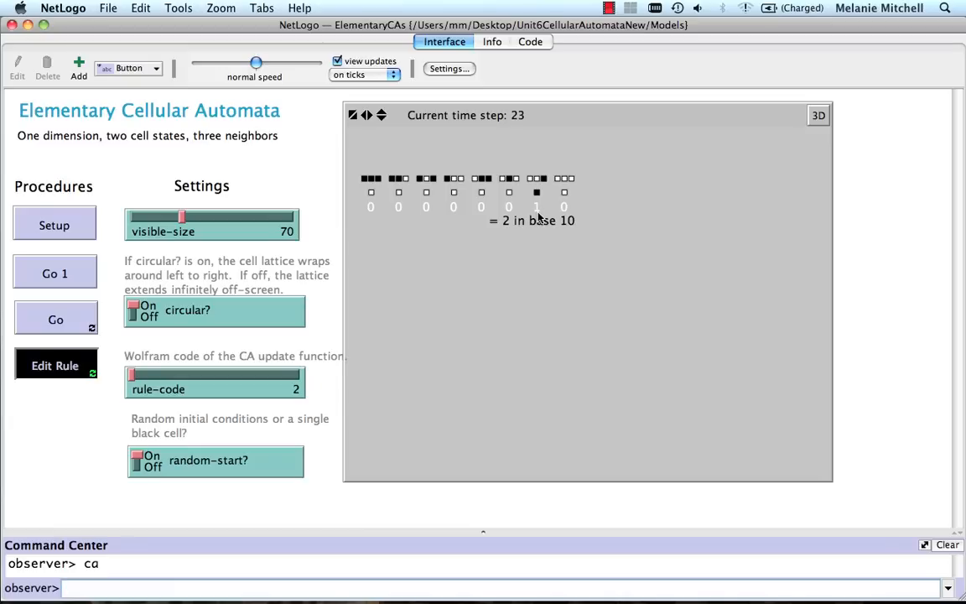
pyautogui.moveTo(511, 198)
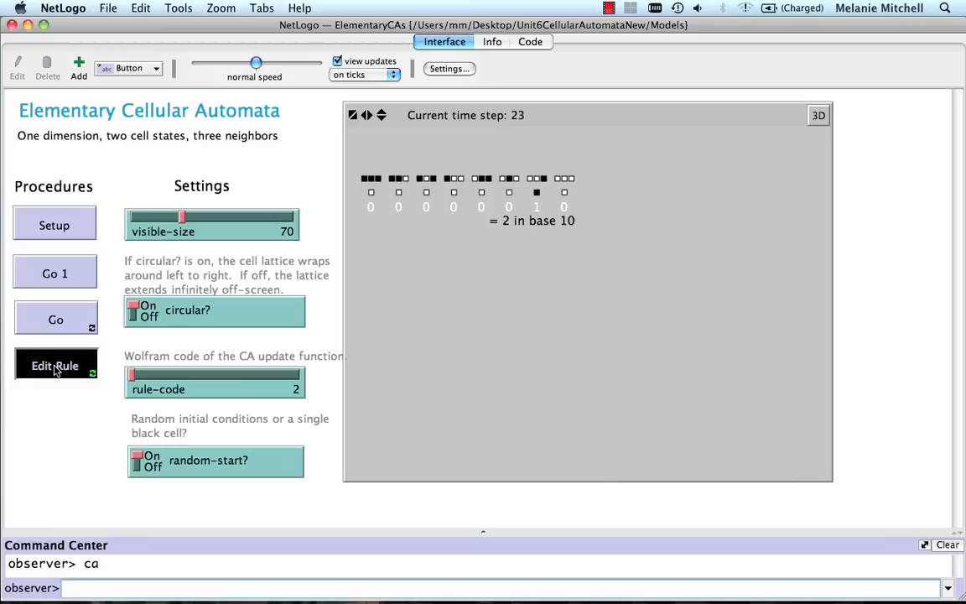
pyautogui.click(54, 225)
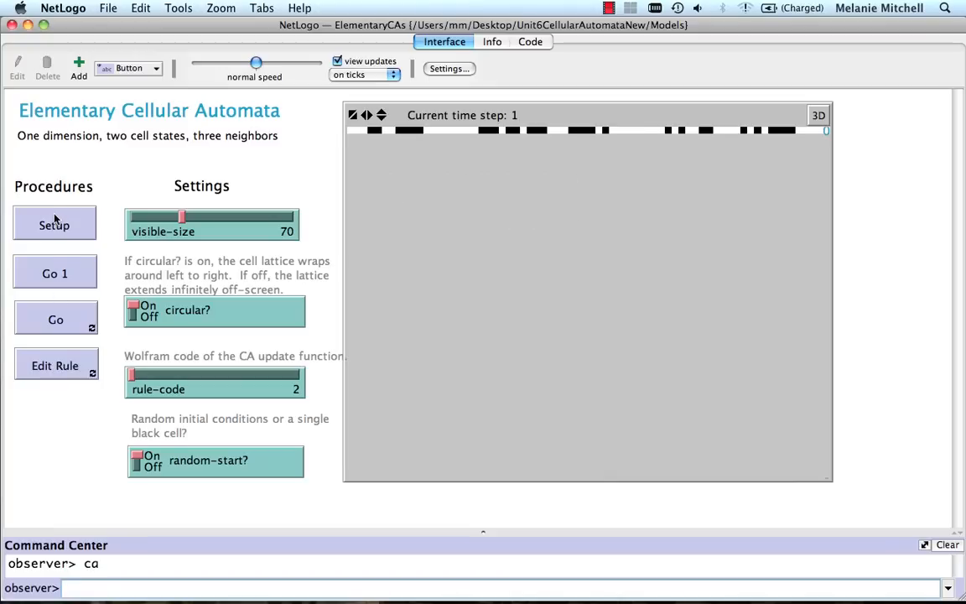
# Run rule 2 continuously in two bursts to about step 89, filling the view with diagonal lines.
pyautogui.click(55, 318)
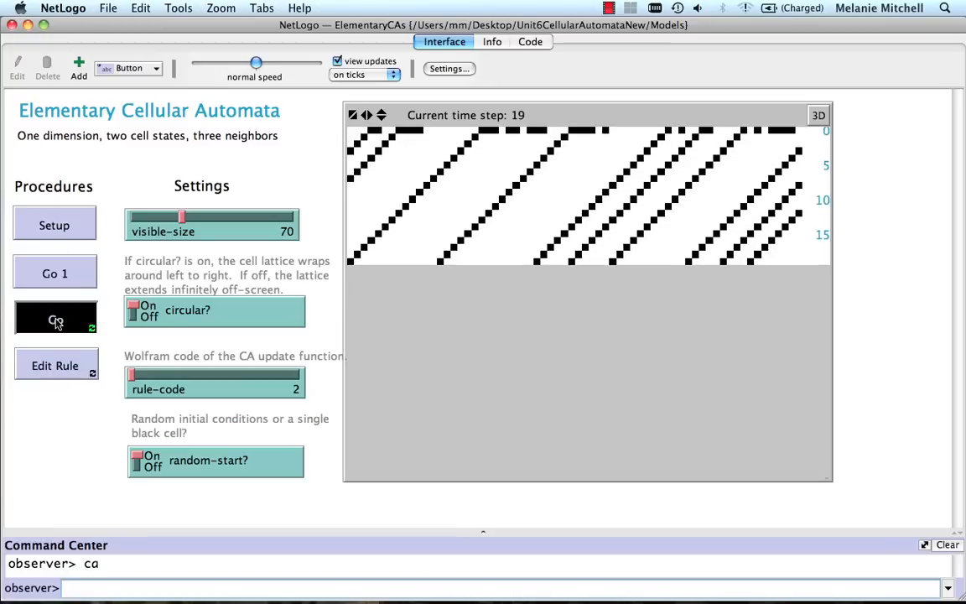
pyautogui.click(55, 319)
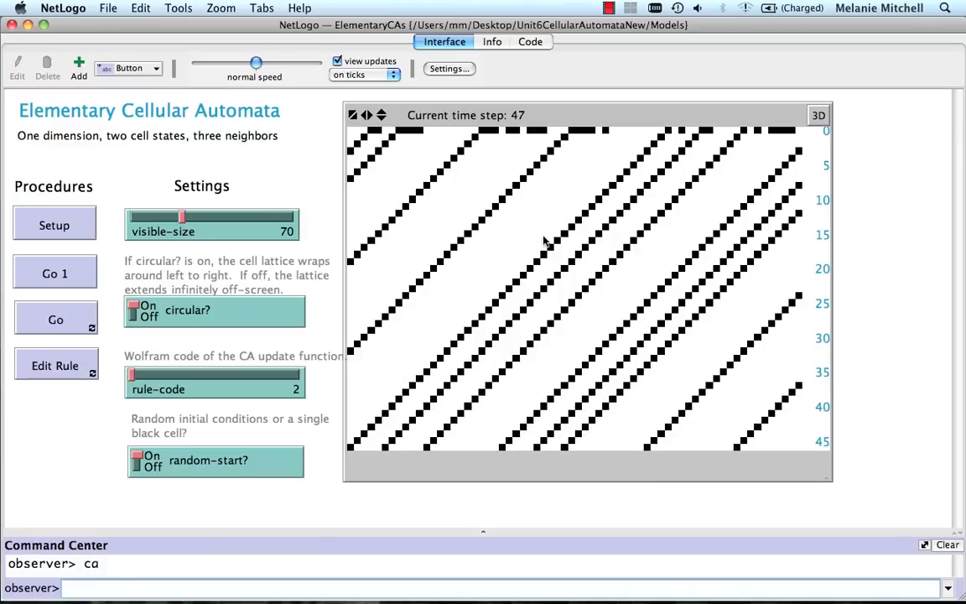
pyautogui.moveTo(395, 403)
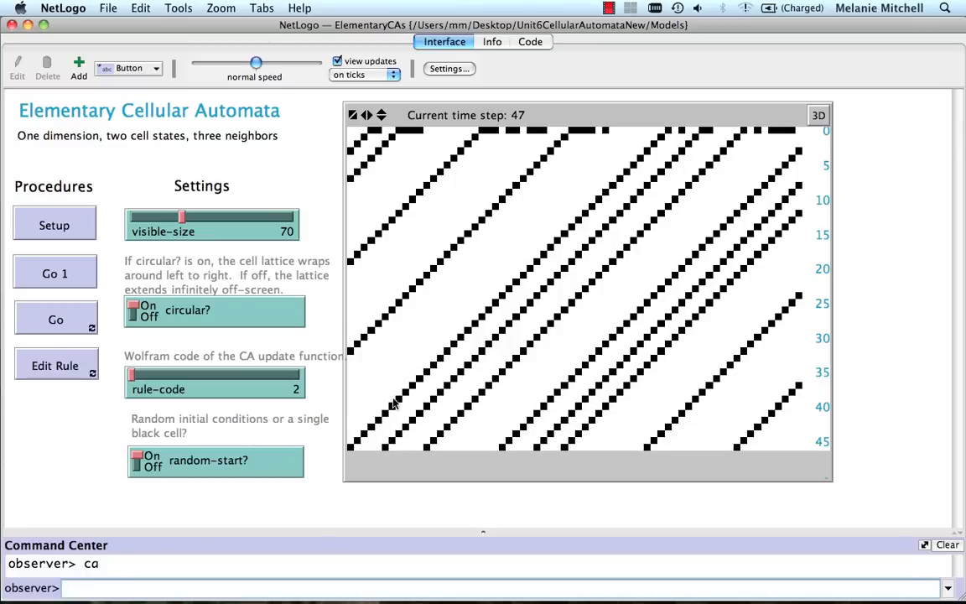
pyautogui.moveTo(521, 275)
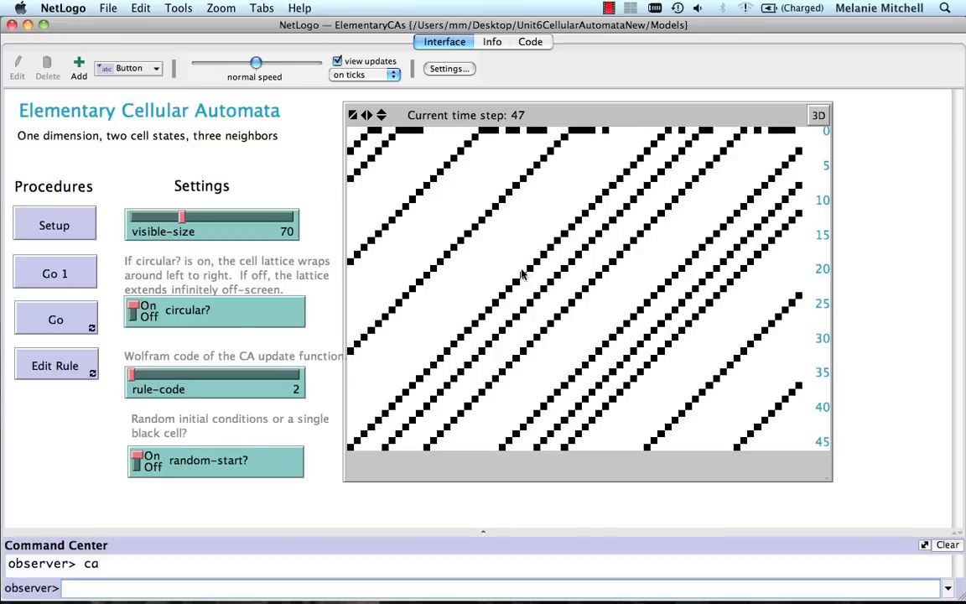
pyautogui.click(56, 319)
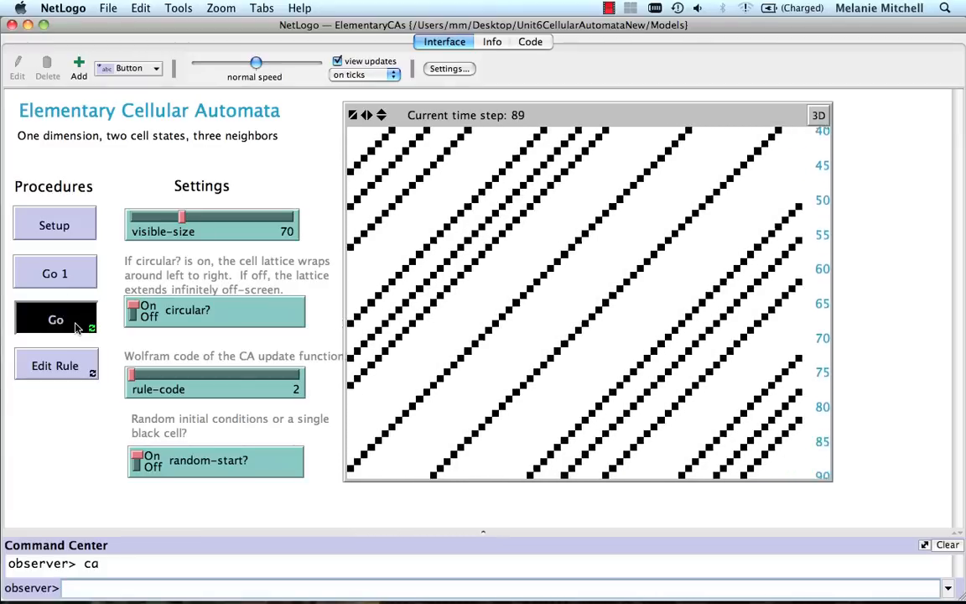
pyautogui.click(56, 319)
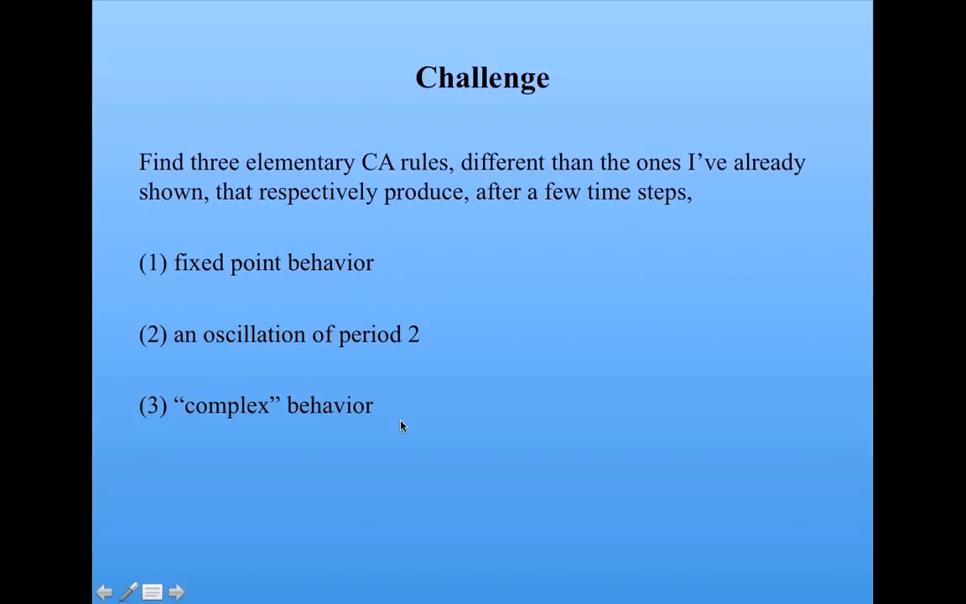
pyautogui.moveTo(453, 411)
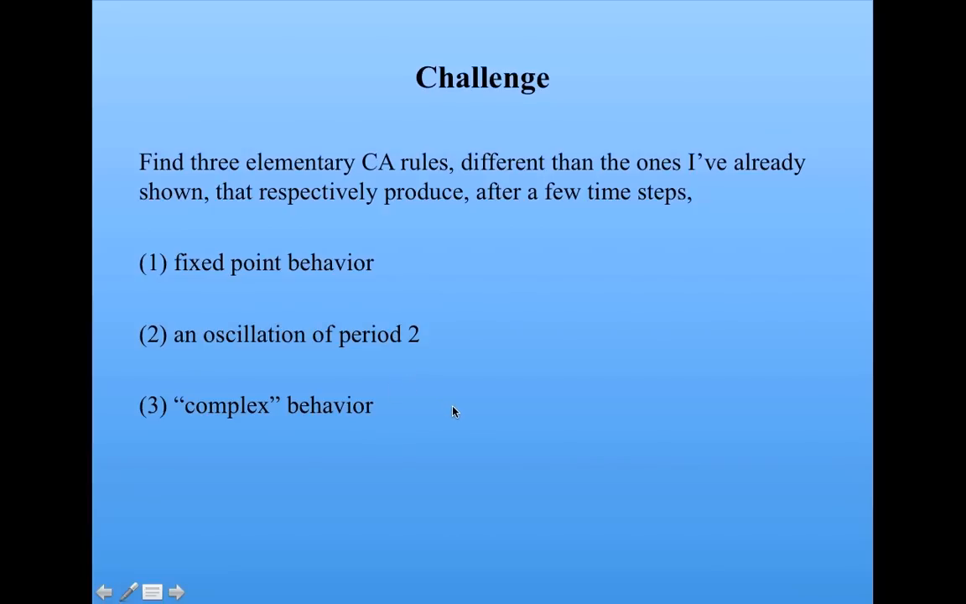